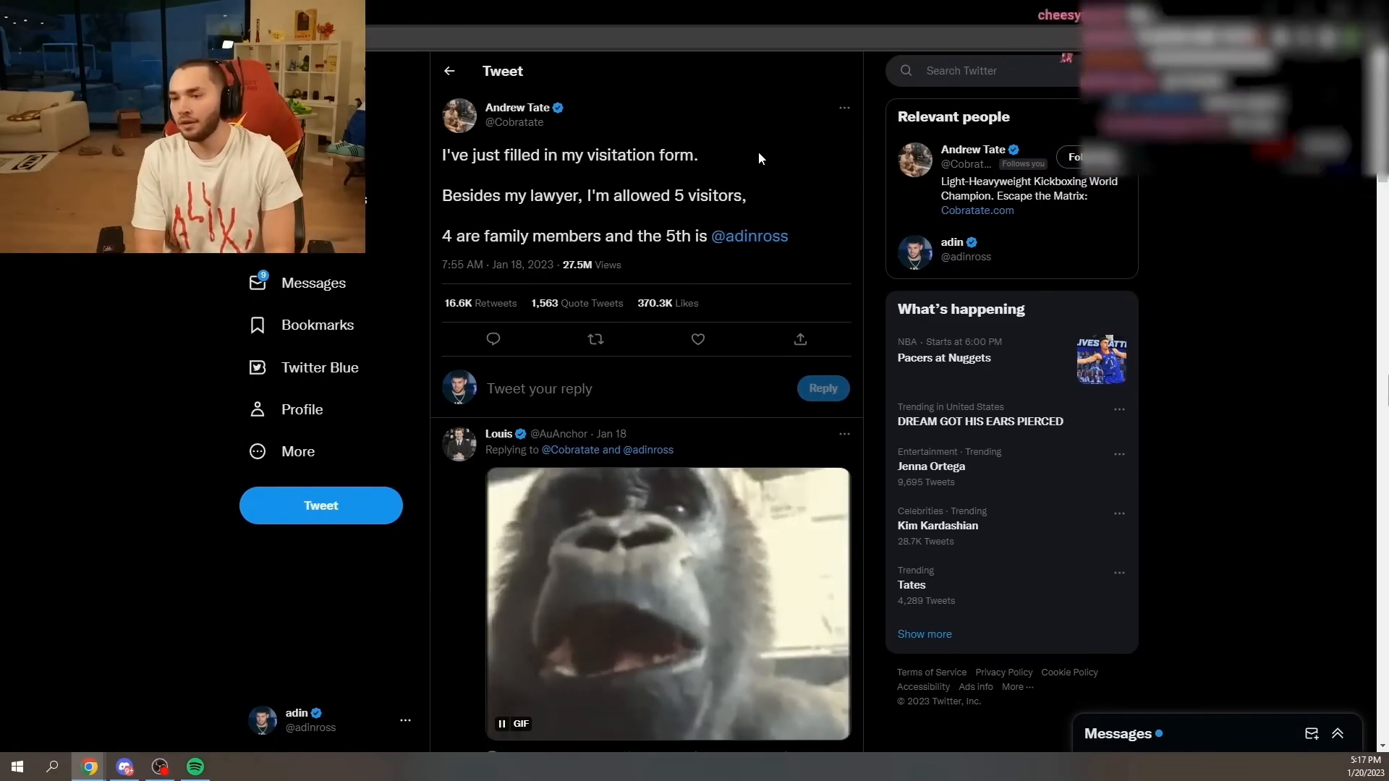
pyautogui.click(1091, 156)
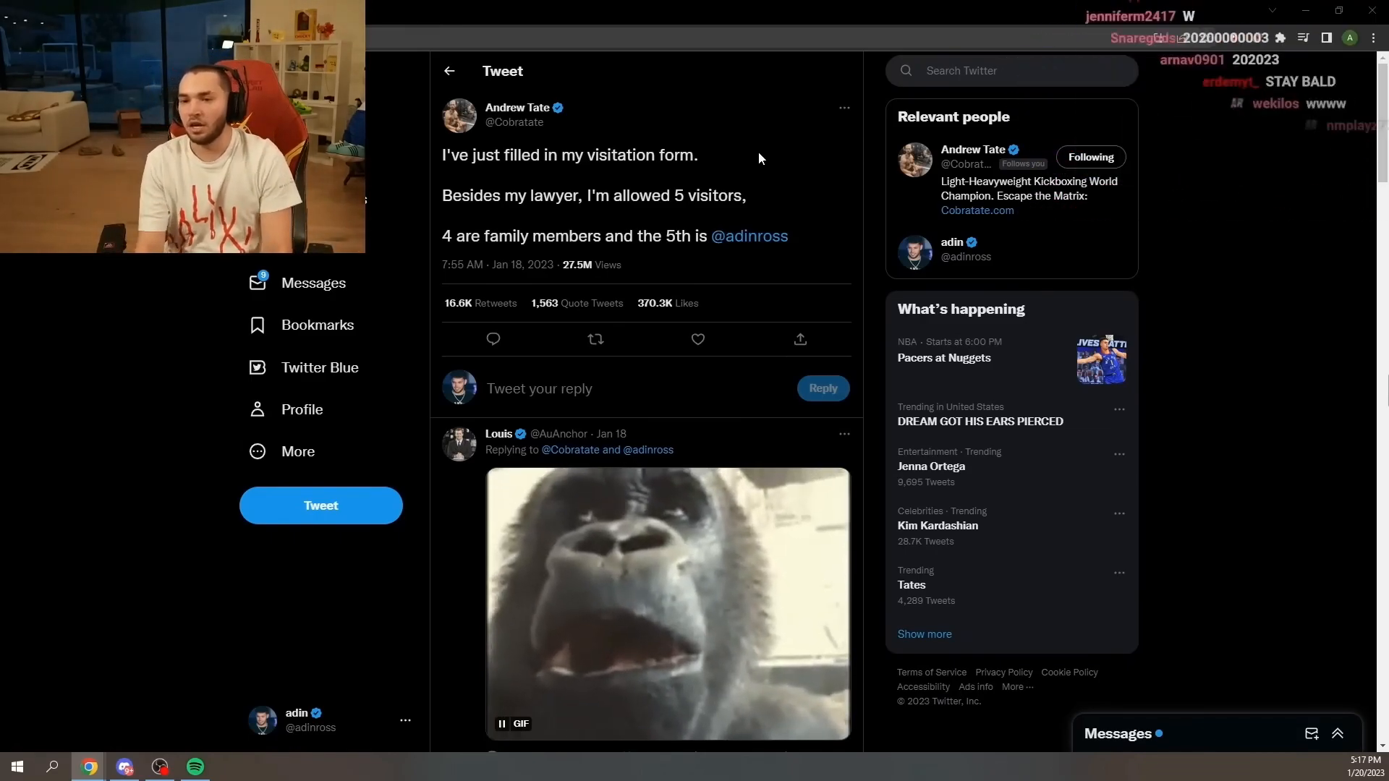